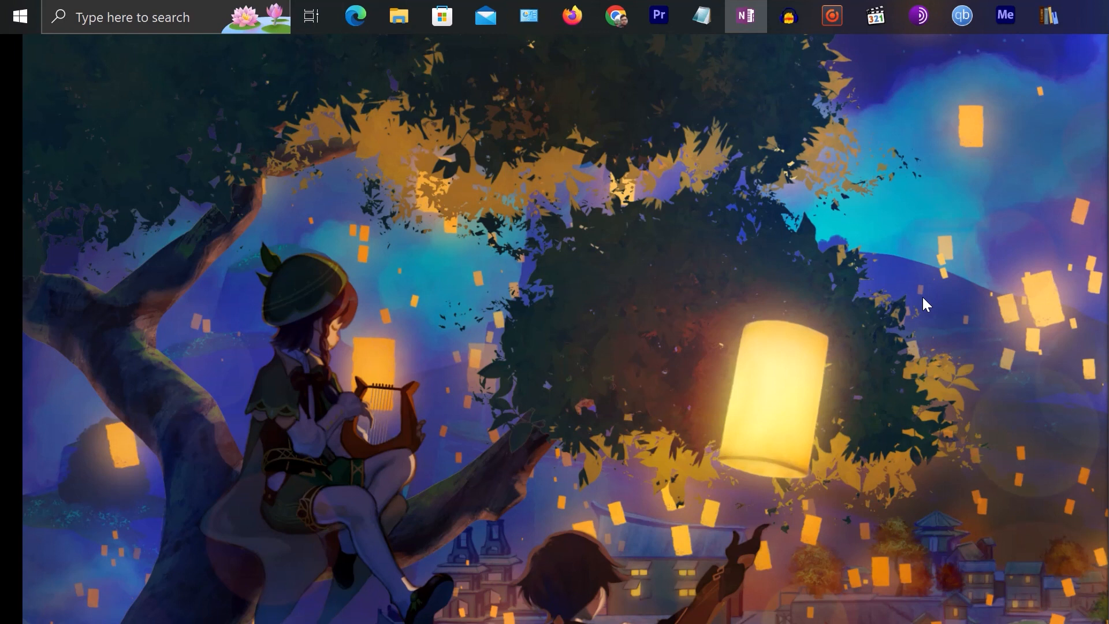
mouse_move(923, 303)
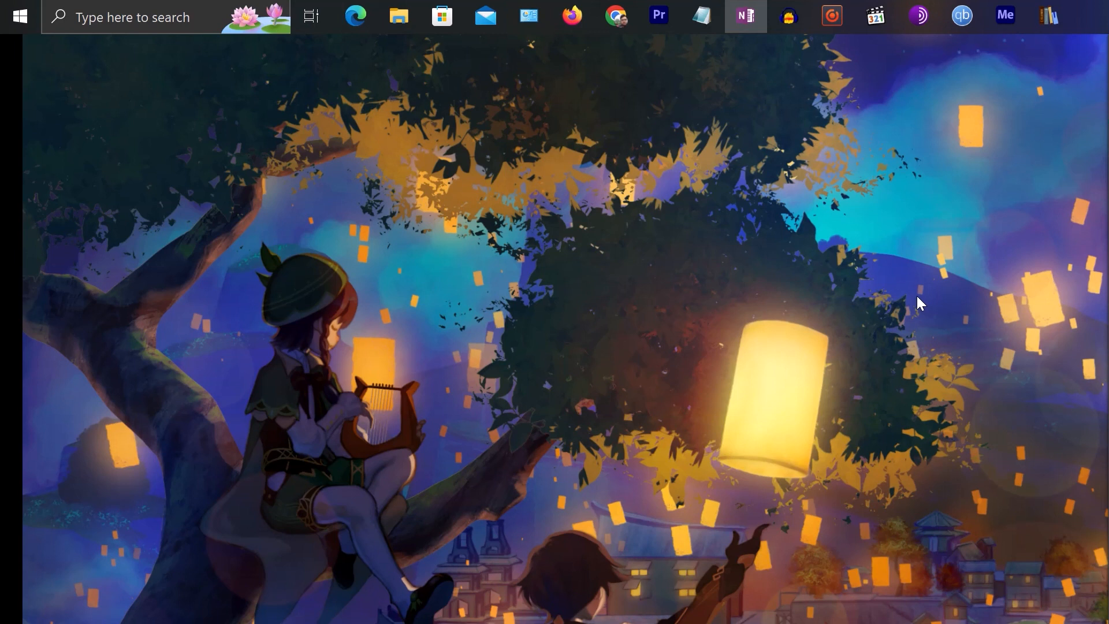
mouse_move(3, 39)
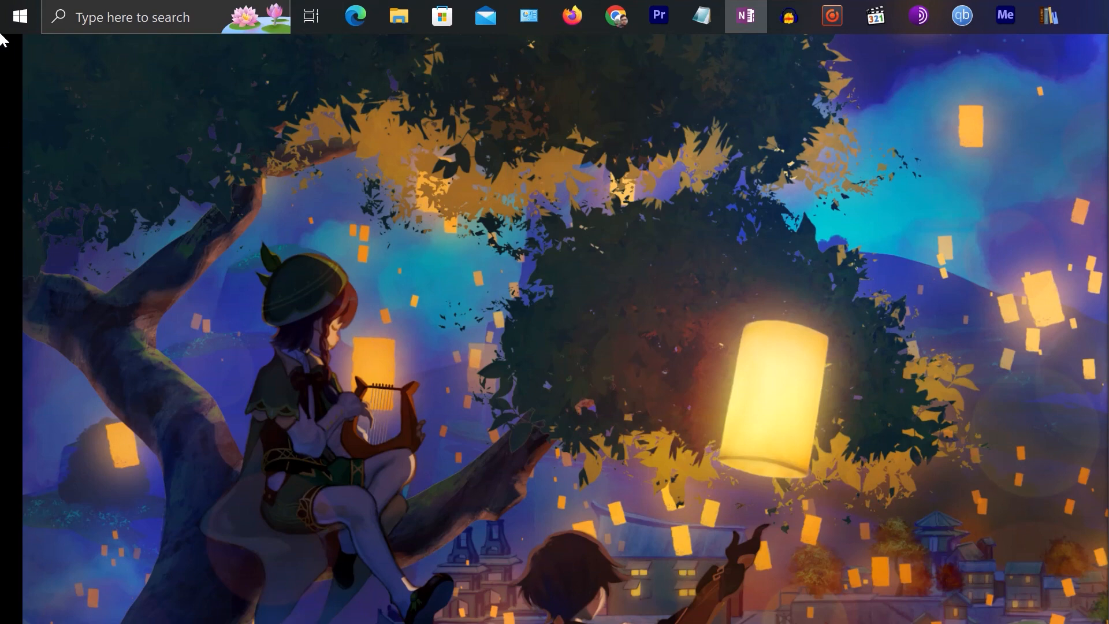
- Search Control Panel for 'adap', view the network connections, then go back to Control Panel home
click(17, 16)
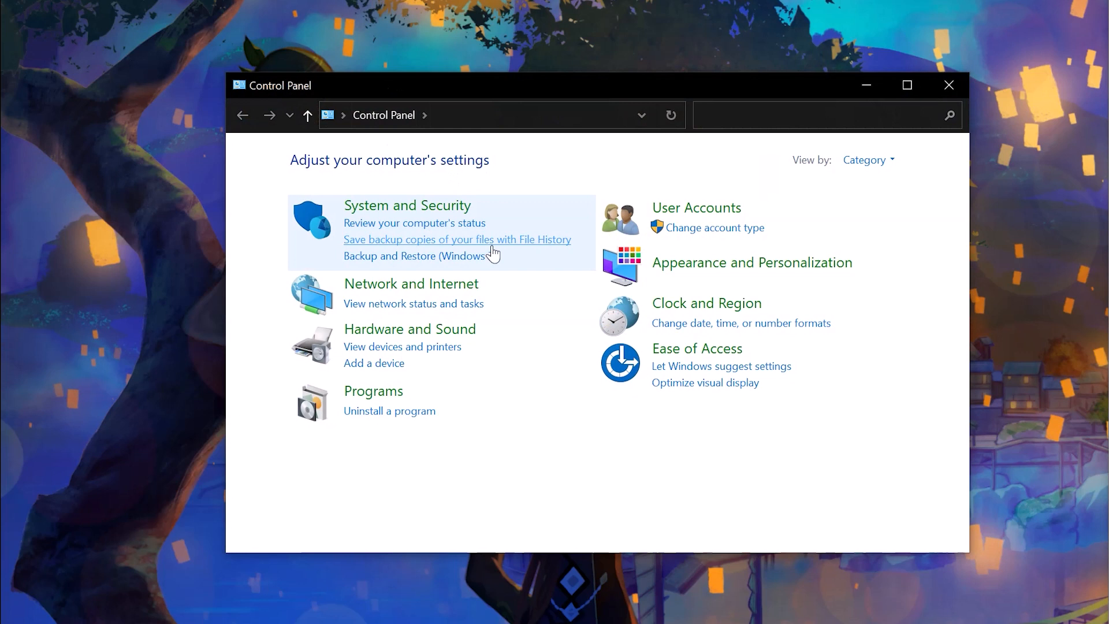
text(ad)
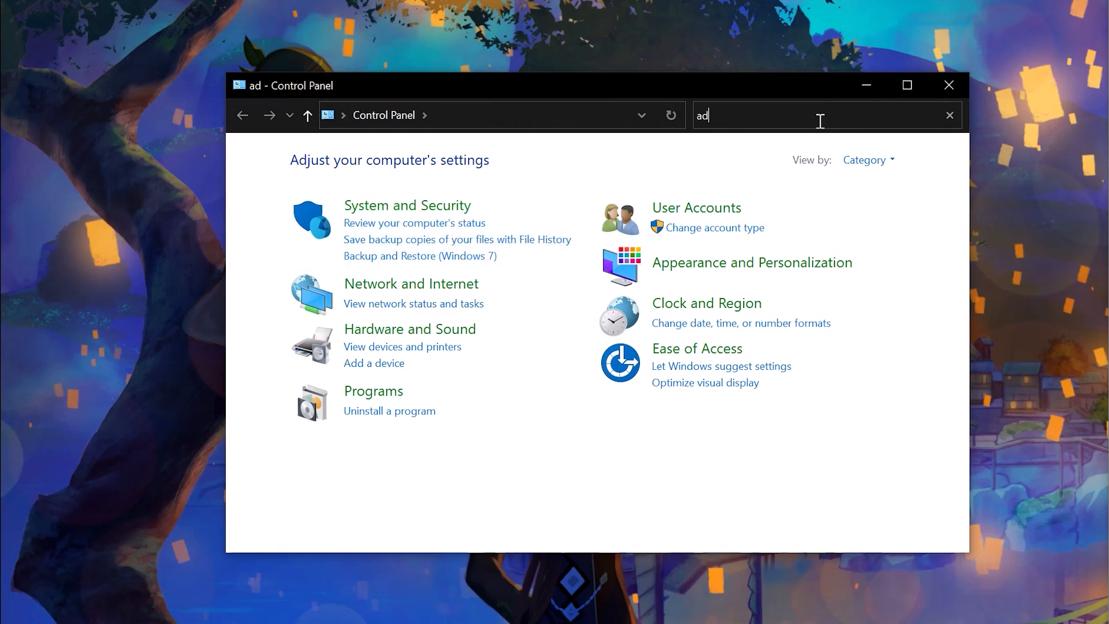
text(ap)
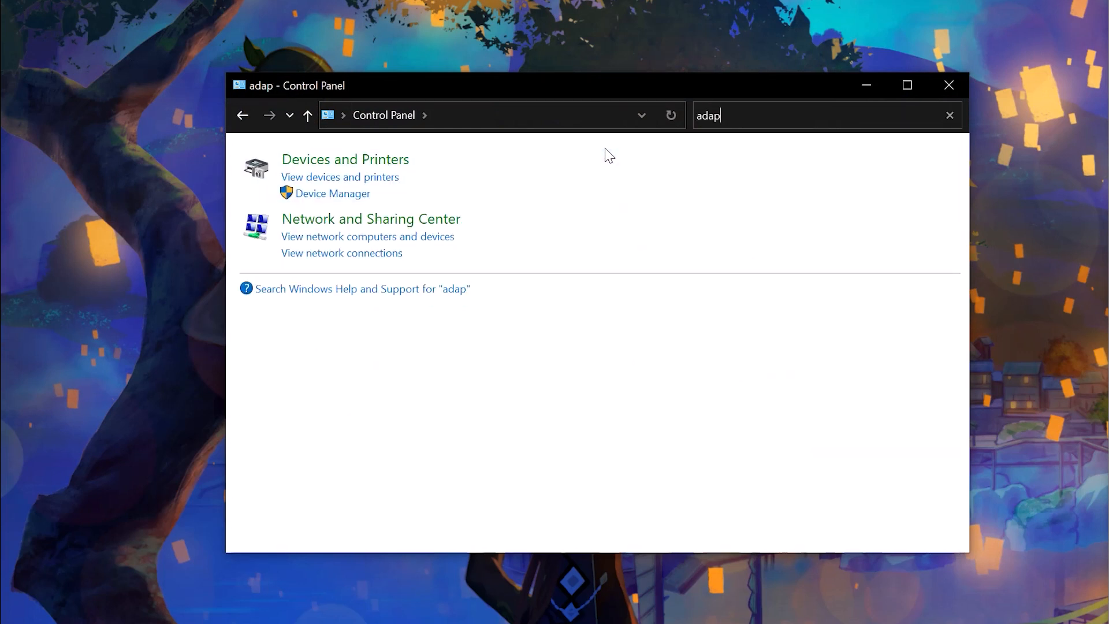
mouse_move(384, 297)
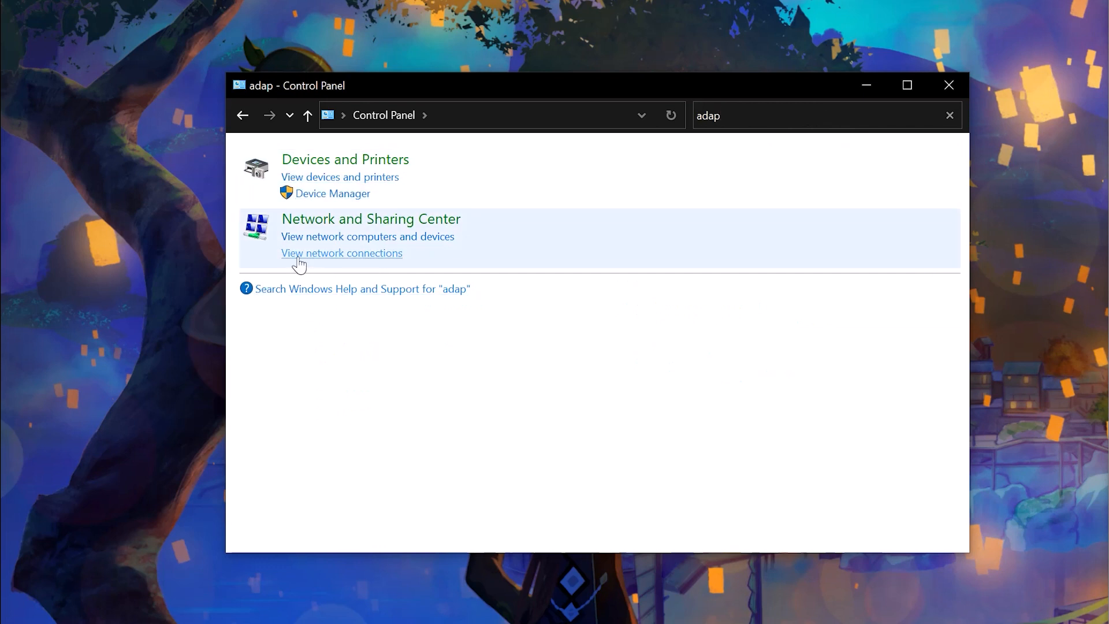
click(341, 253)
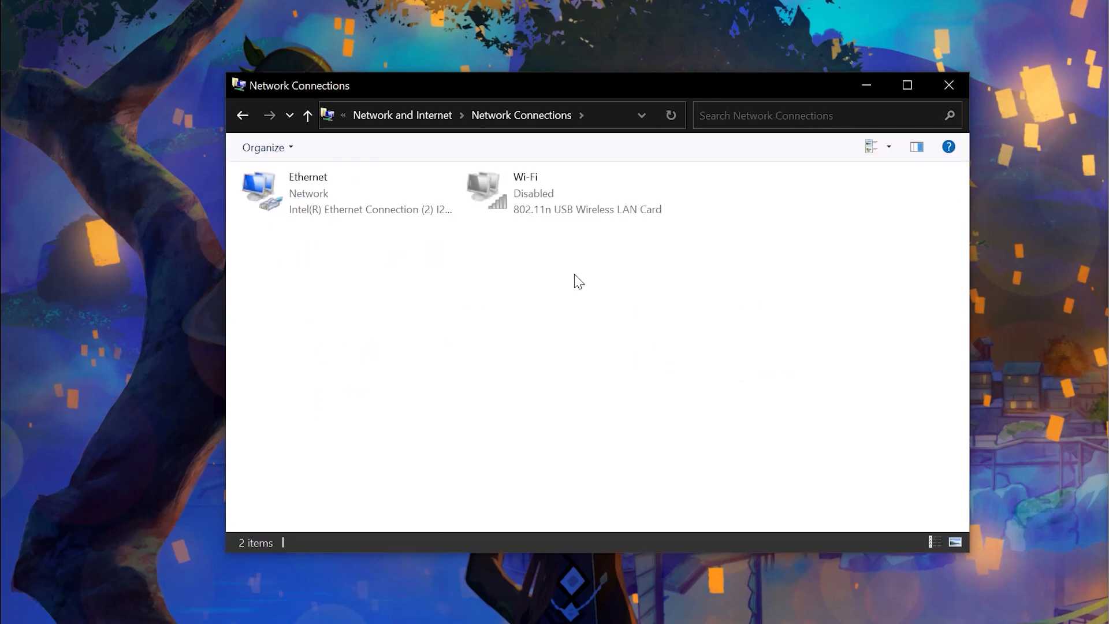
click(242, 116)
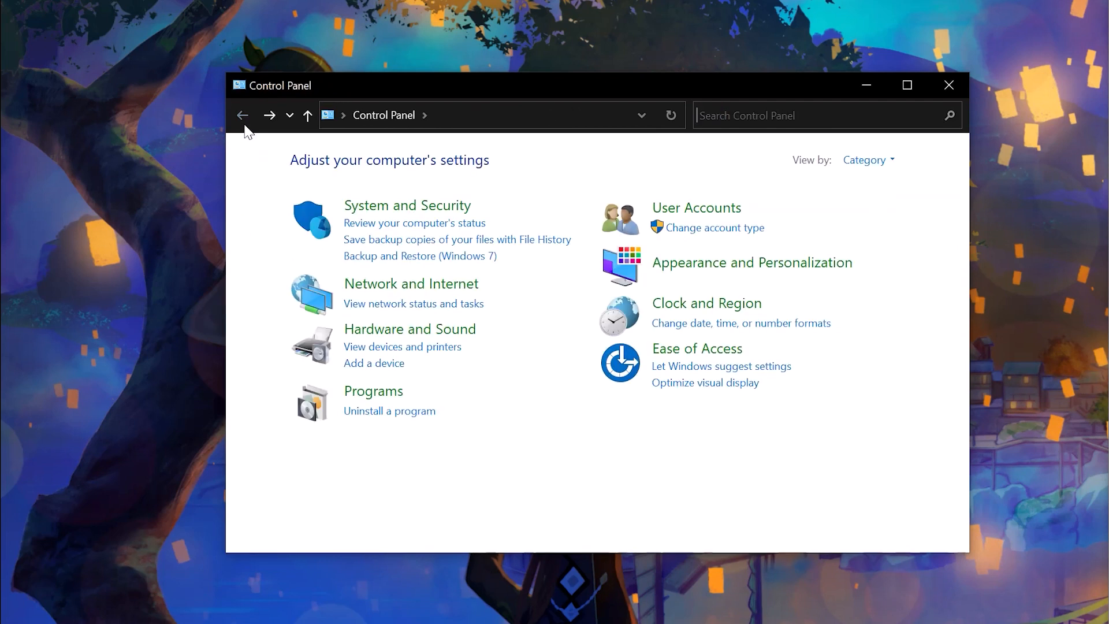
mouse_move(688, 233)
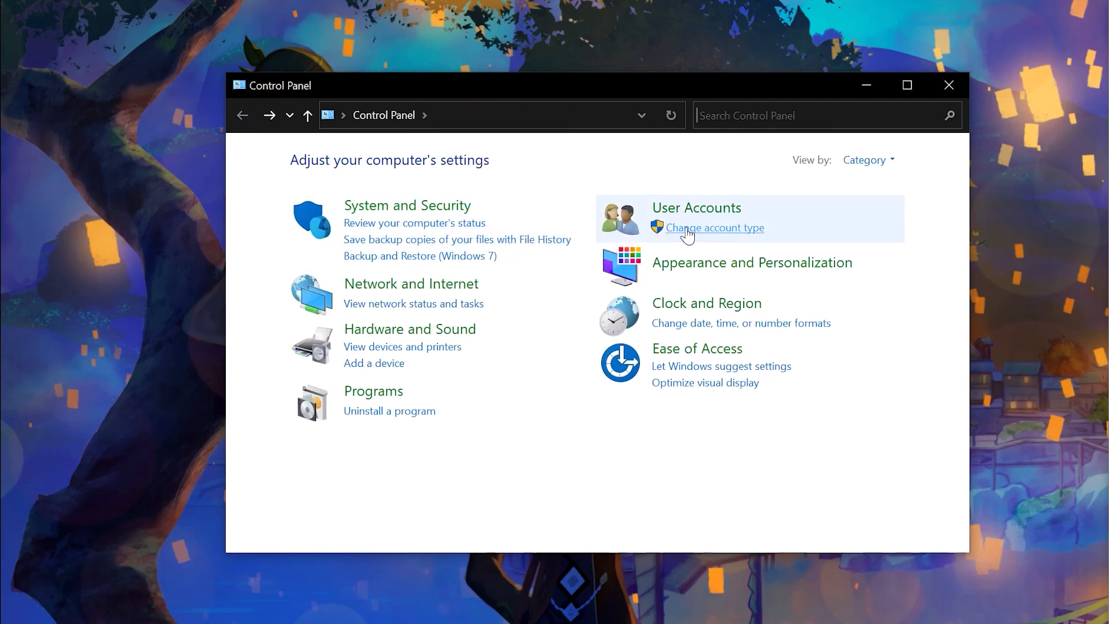
mouse_move(683, 227)
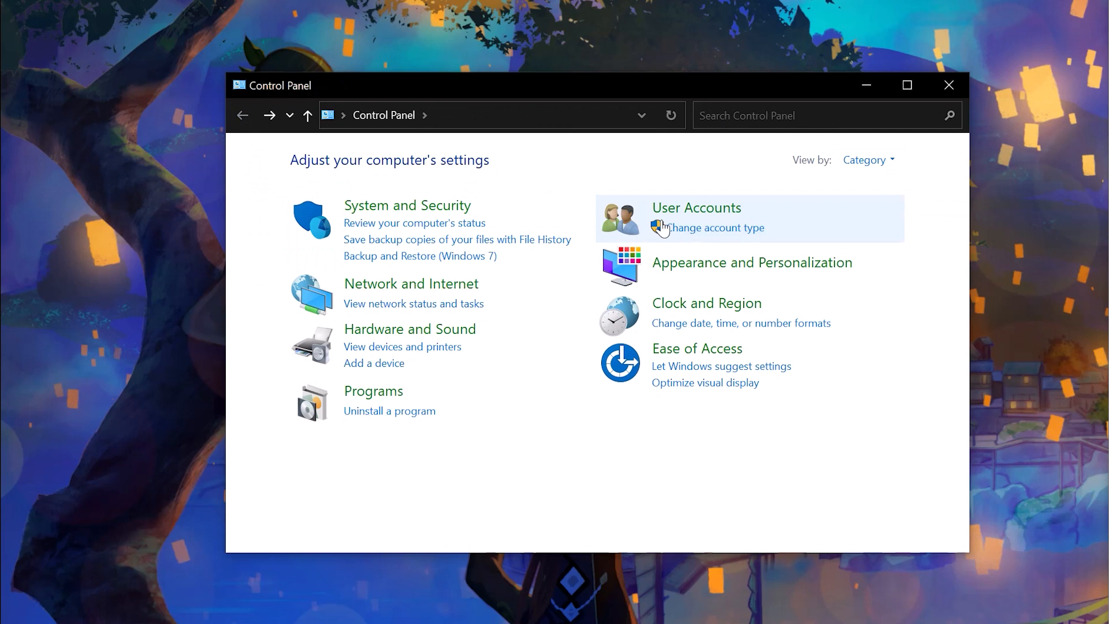
mouse_move(585, 342)
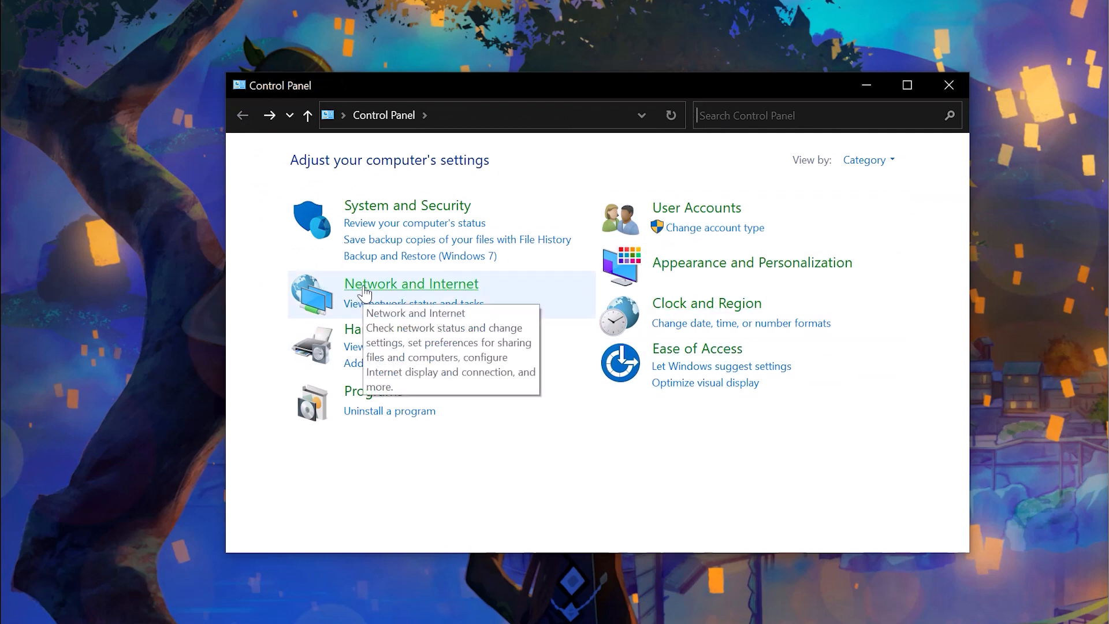
- Reach Network Connections via Network and Internet and the Network and Sharing Center
click(411, 285)
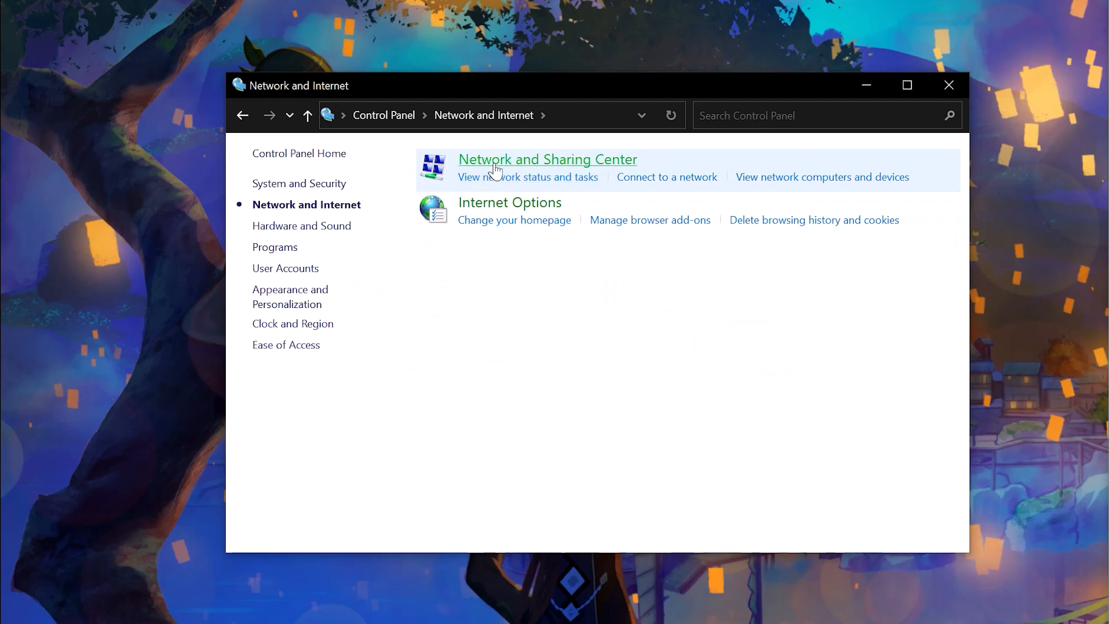
click(547, 159)
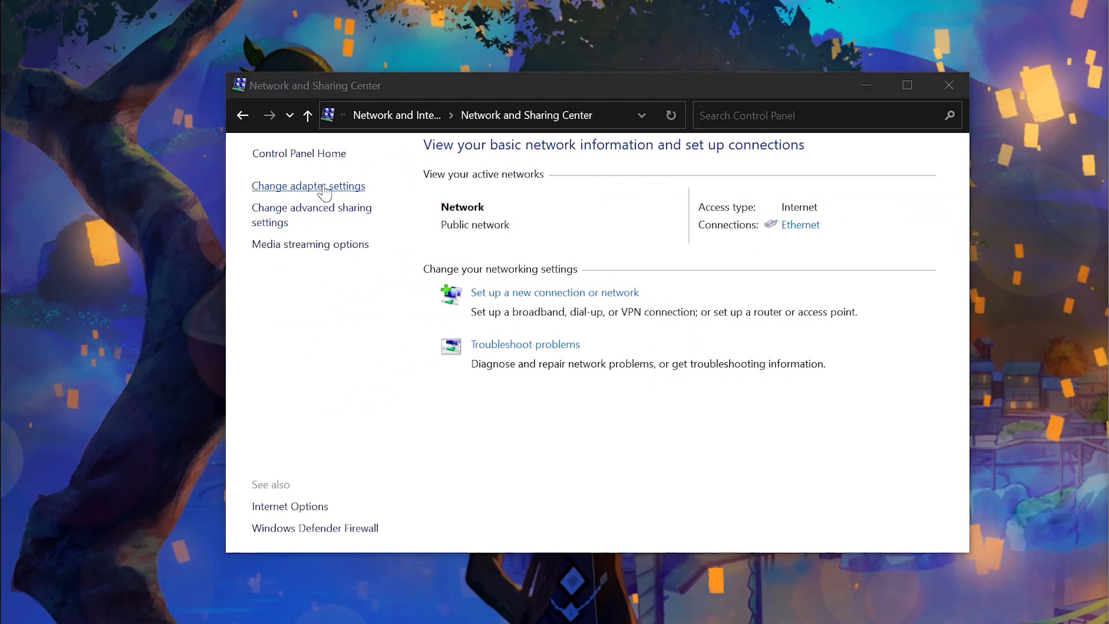
click(309, 185)
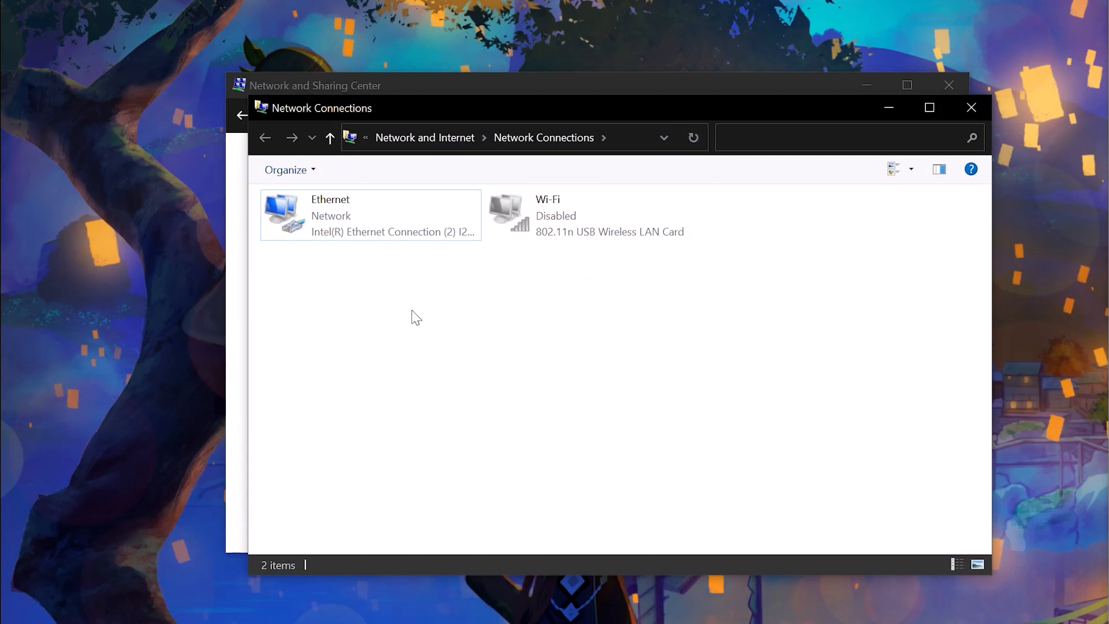
- Disable the Ethernet adapter, then re-enable it from its right-click menu
click(370, 215)
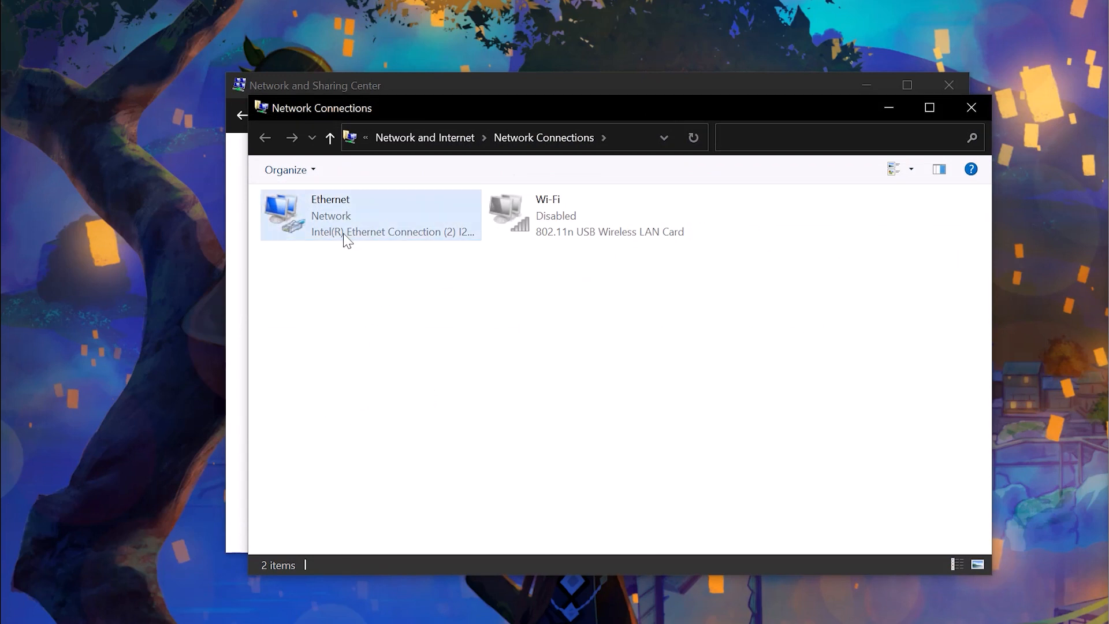
click(367, 215)
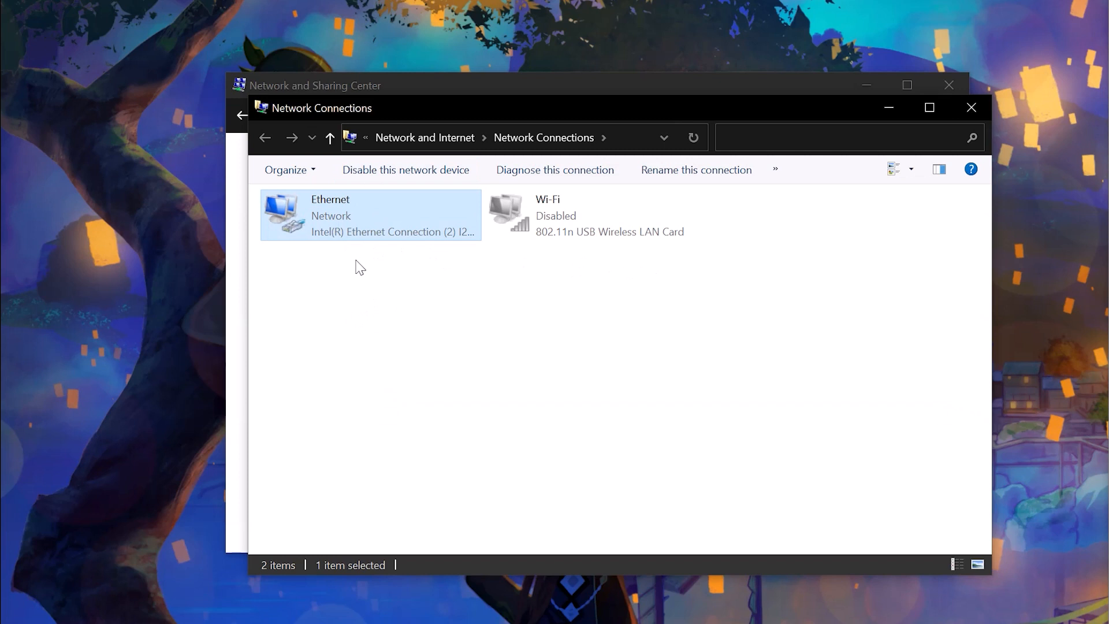
click(405, 170)
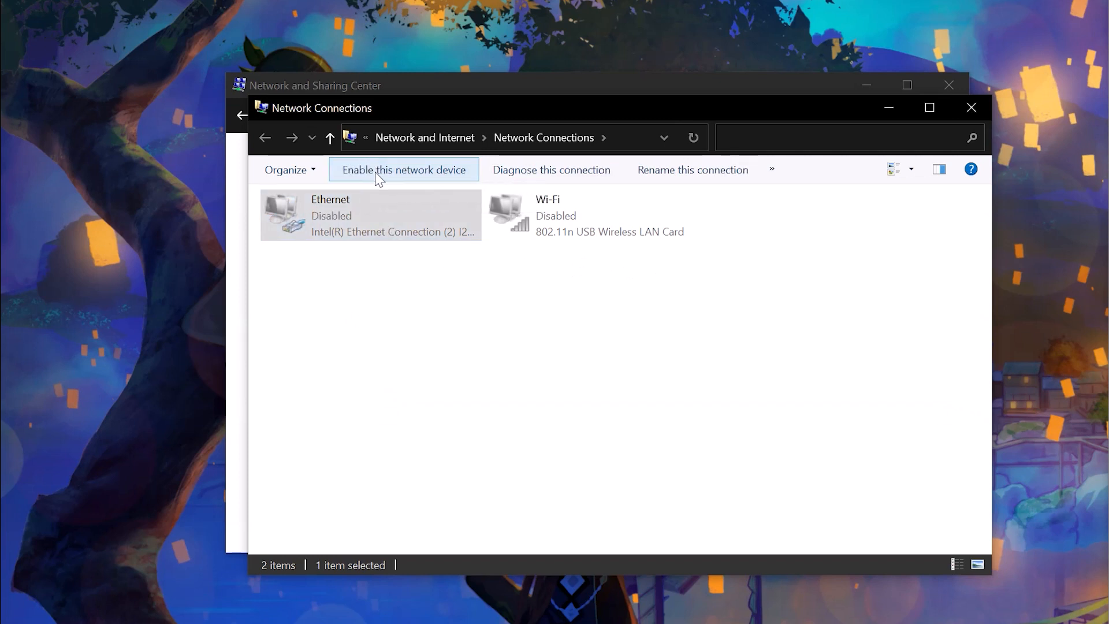
right_click(333, 226)
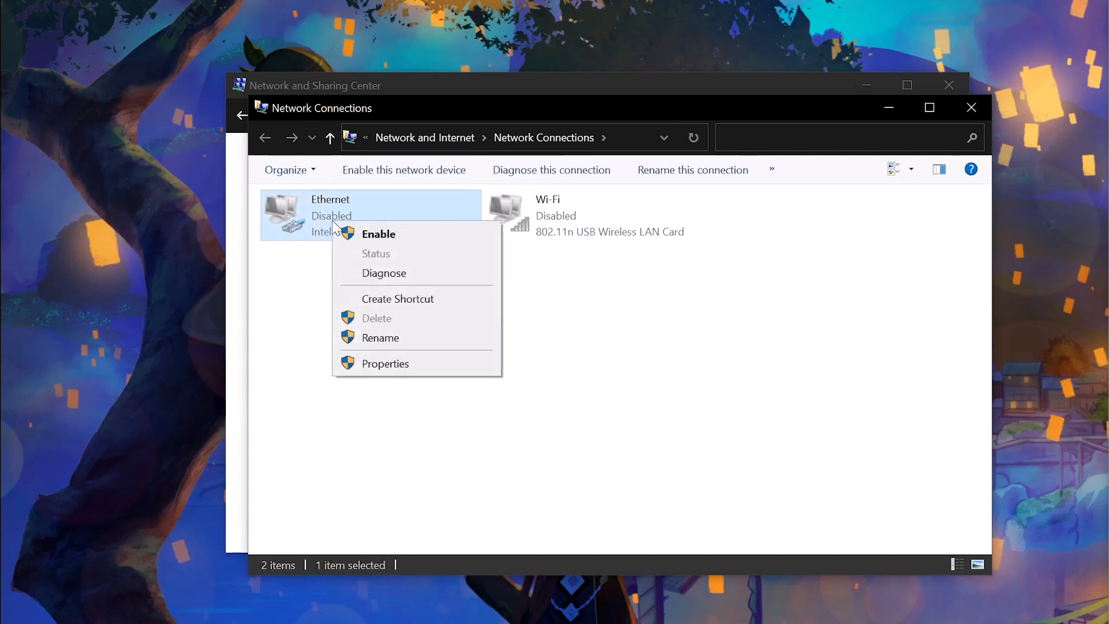
click(379, 234)
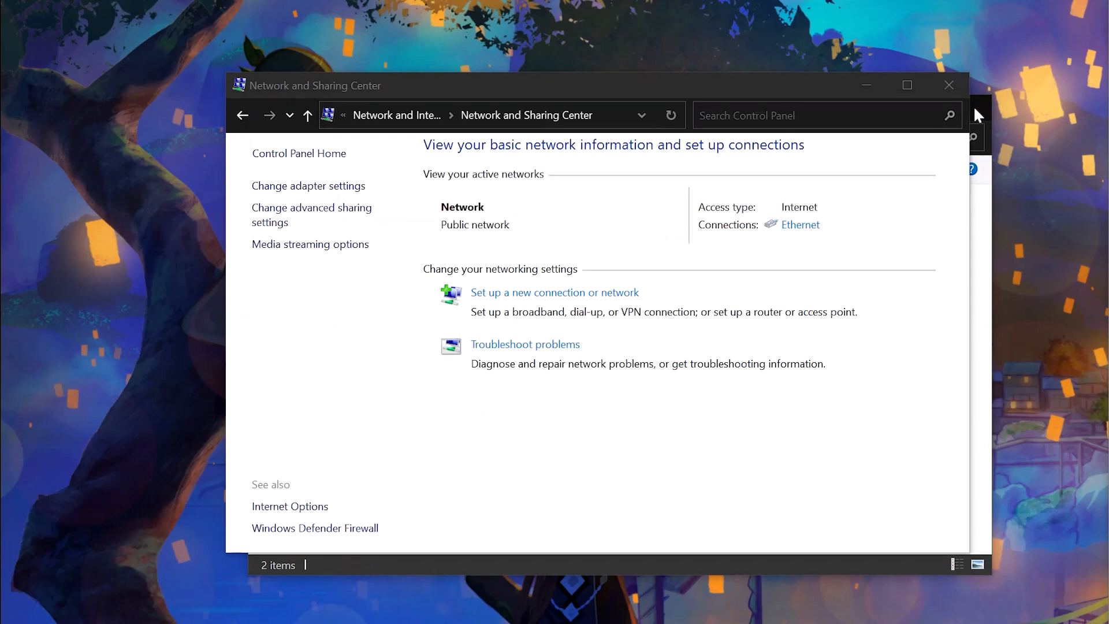
- From Start, reach Settings' Network & Internet page, the adapter options, and select Ethernet
click(15, 15)
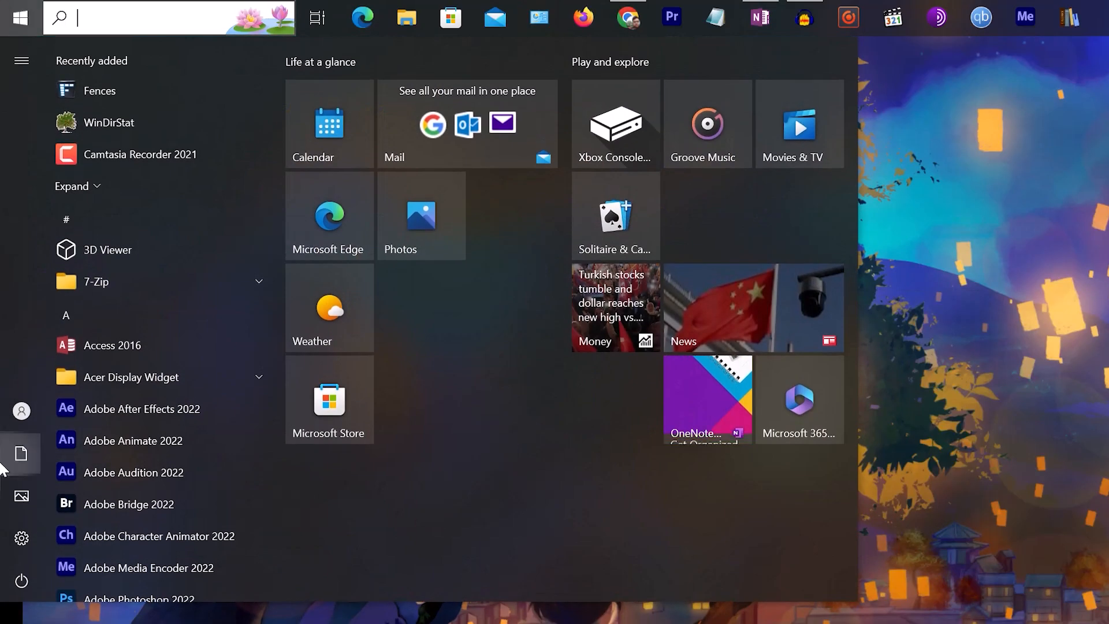
click(21, 540)
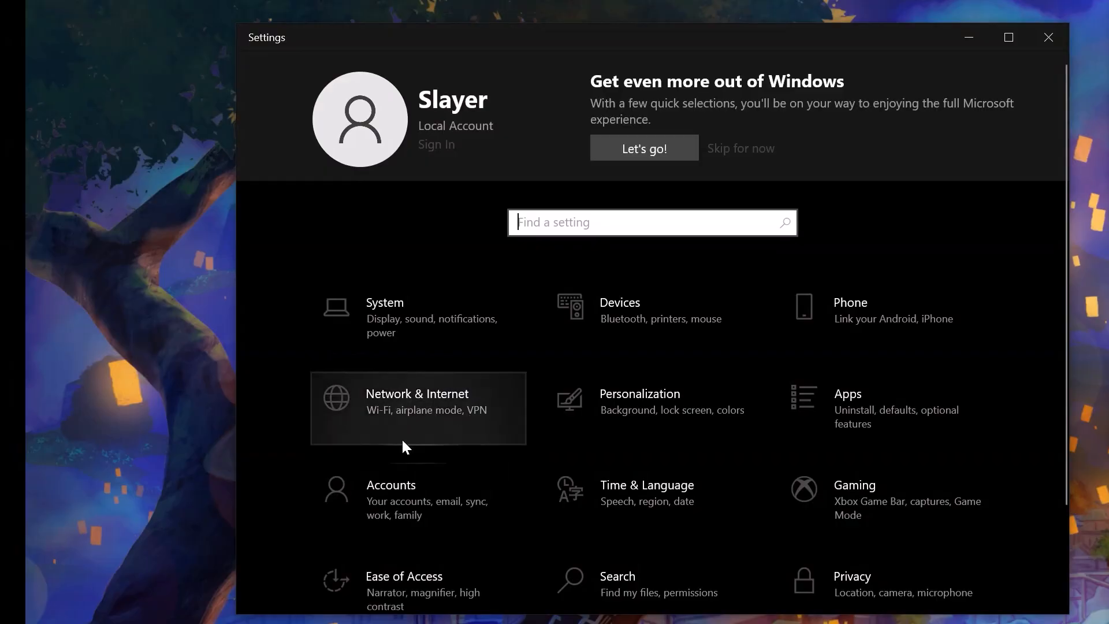
click(417, 408)
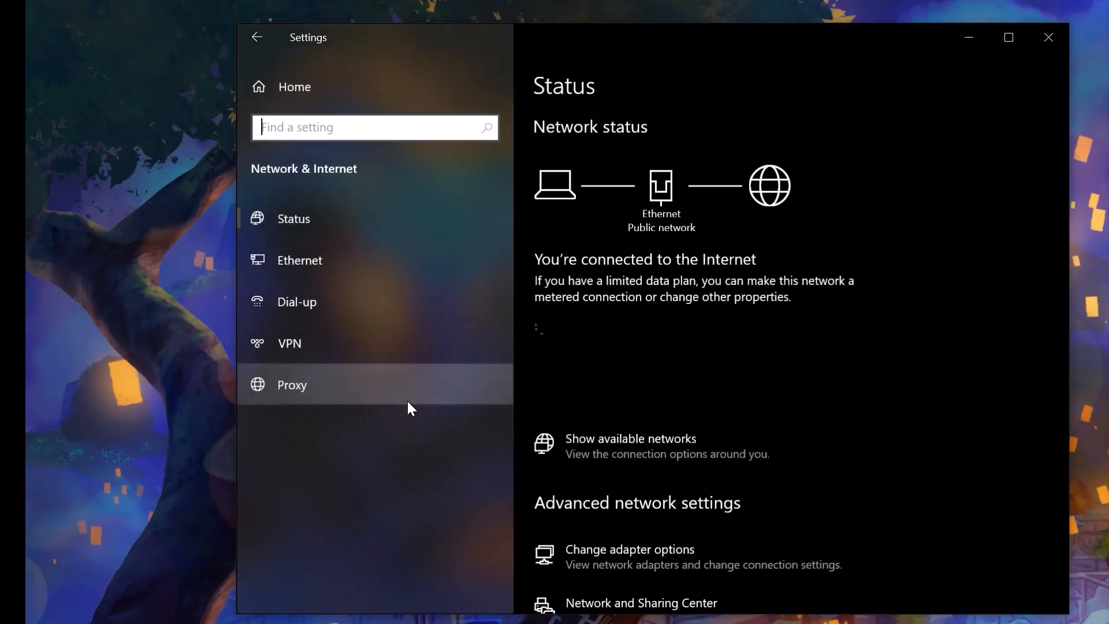
scroll(down, 3)
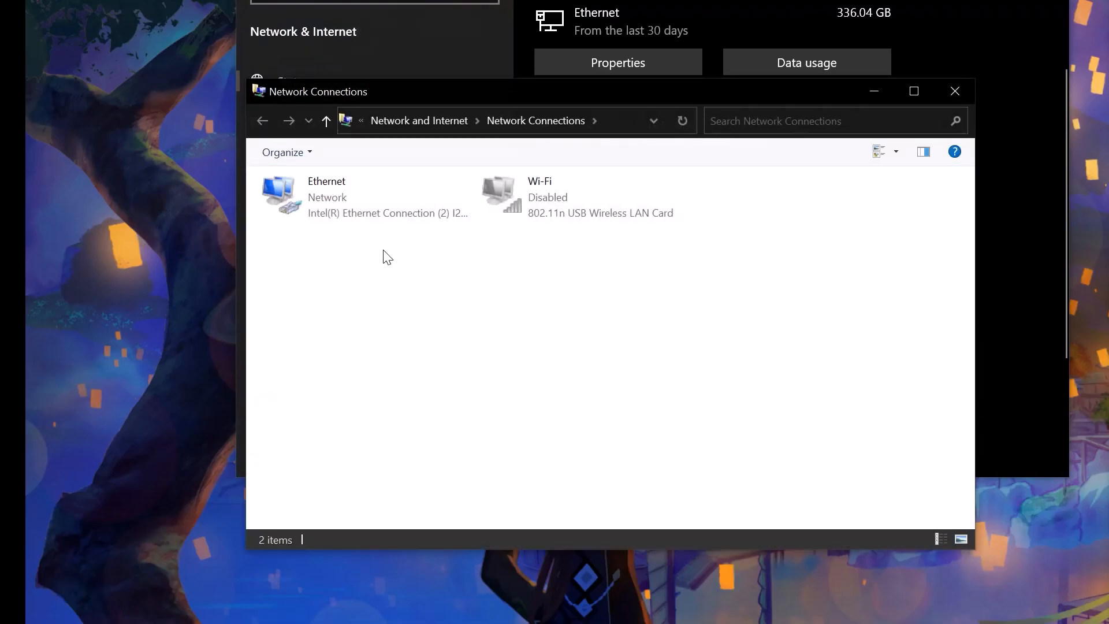
click(354, 197)
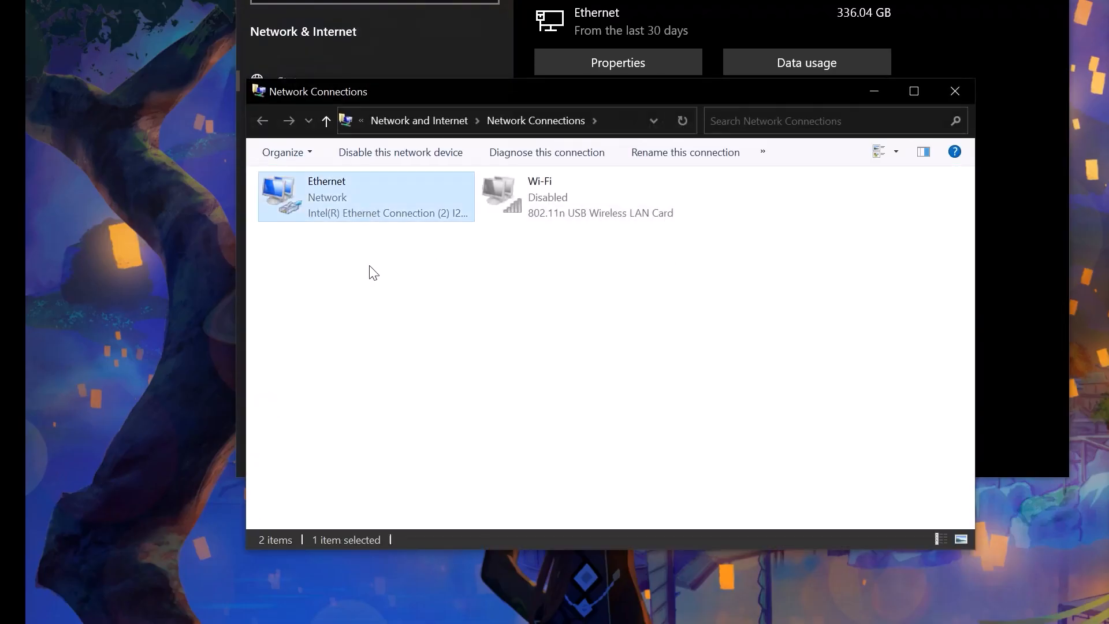